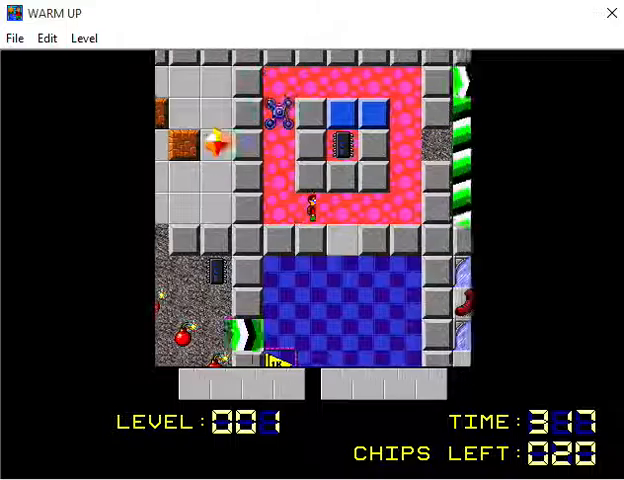
# Steer Chip upward into the green area, collecting chips until 16 remain
pyautogui.press('Up')
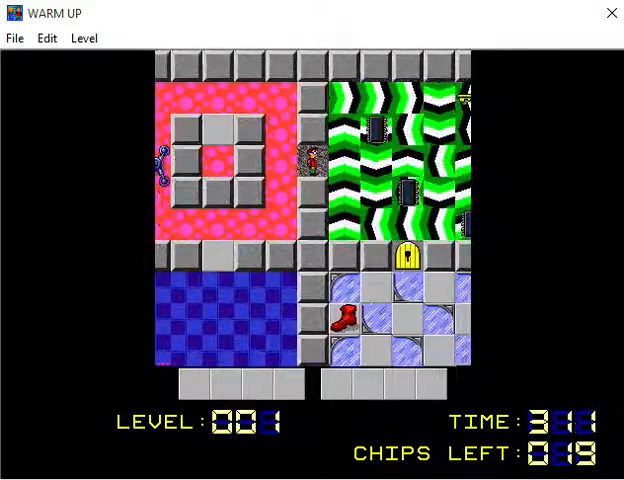
pyautogui.press('Up')
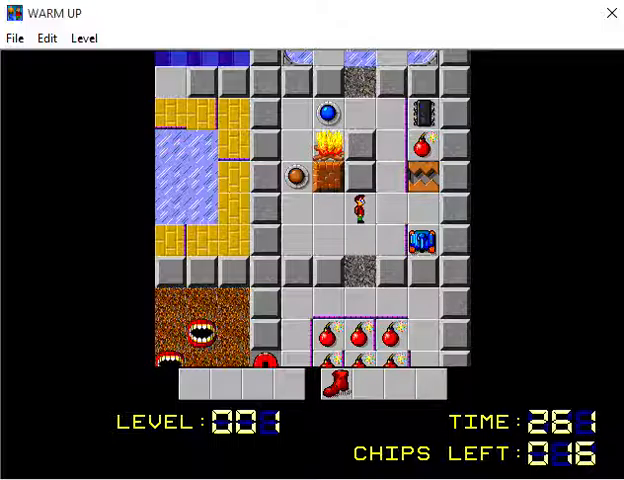
# Walk Chip onto the red key and the nearby chip, leaving 15 chips
pyautogui.press('Up')
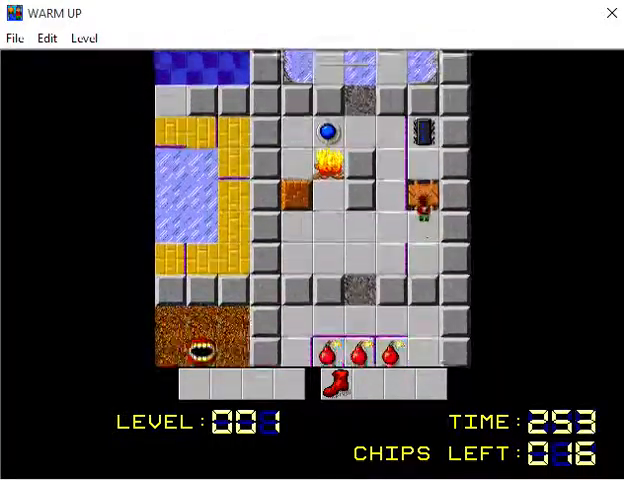
pyautogui.press('Down')
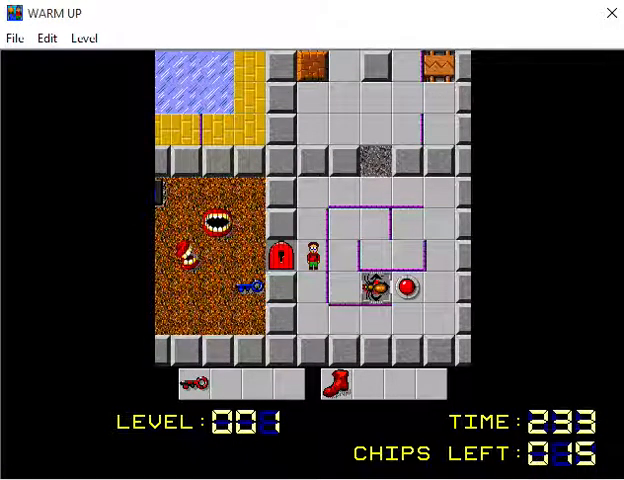
# Gather the green key and chips across the rooms until only 3 remain
pyautogui.press('Up')
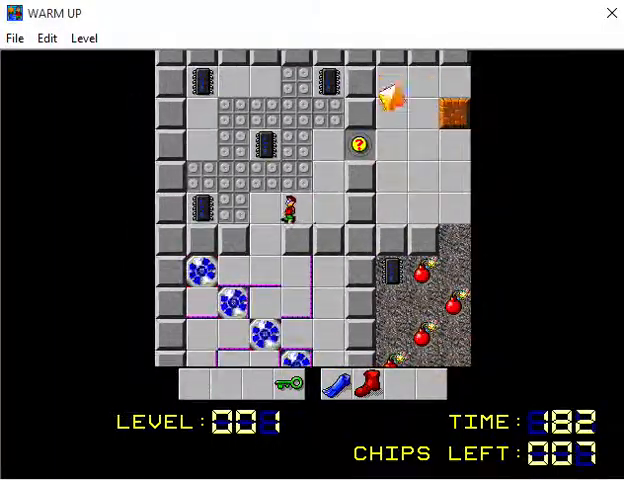
pyautogui.press('Up')
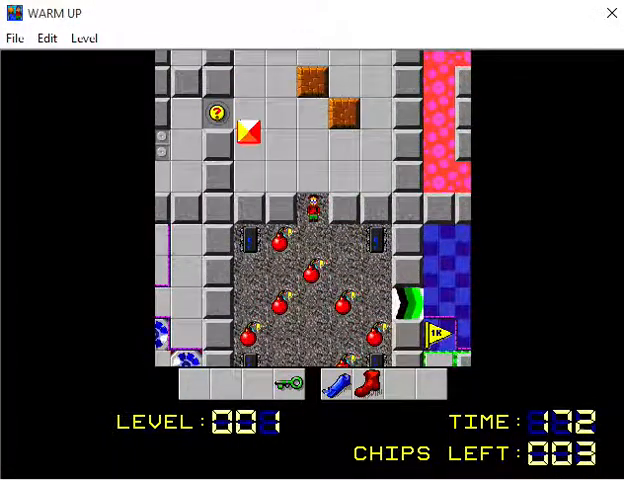
# Move Chip toward the remaining chips before Warm Up restarts with 20 chips
pyautogui.press('Down')
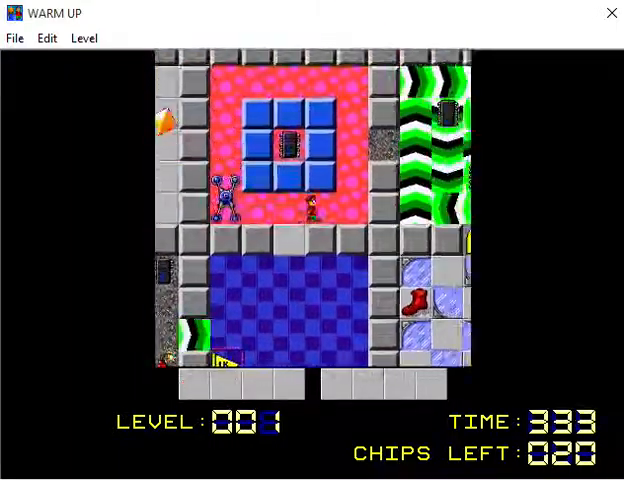
pyautogui.press('Up')
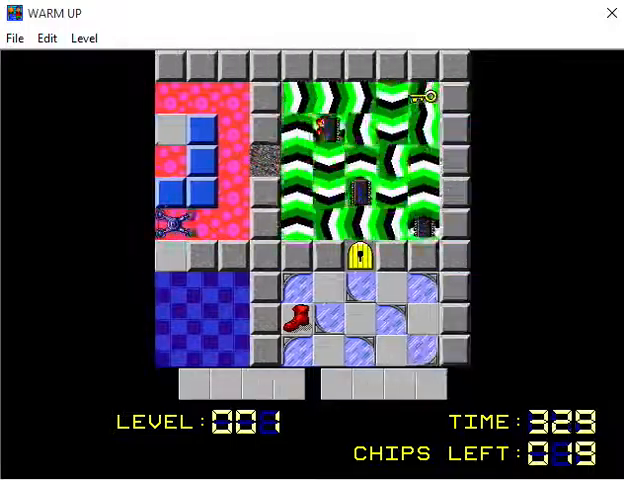
pyautogui.press('Down')
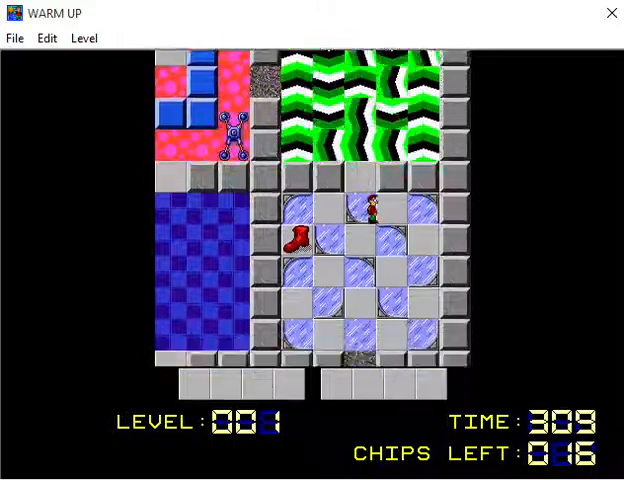
pyautogui.press('Down')
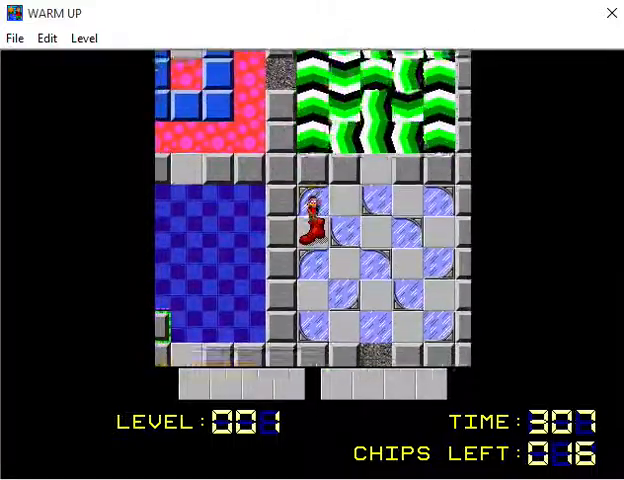
pyautogui.press('Down')
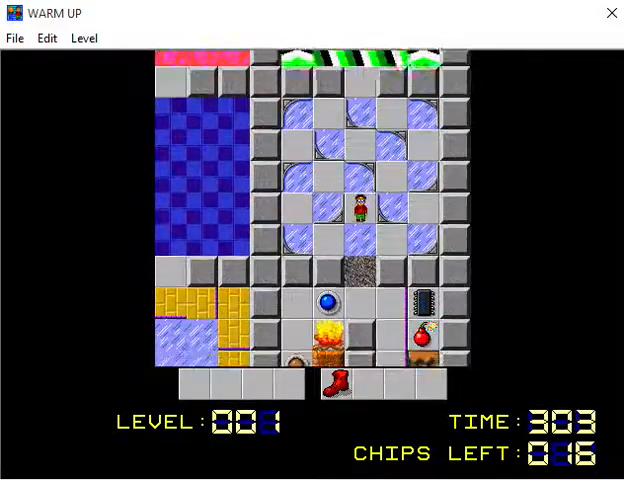
pyautogui.press('Down')
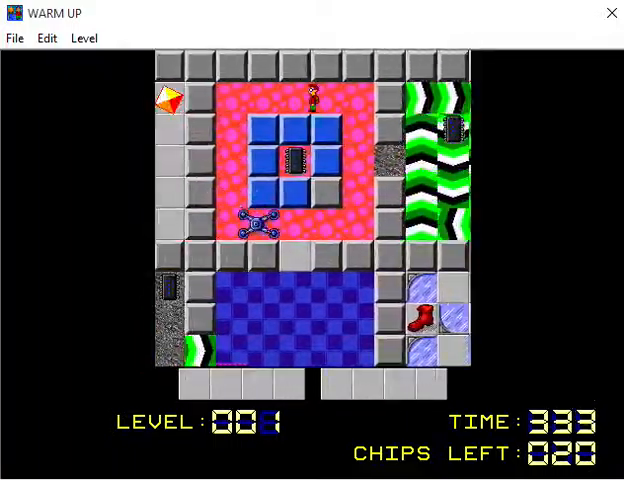
# Walk Chip through the room beside the fire tiles and bombs toward the next chips
pyautogui.press('Up')
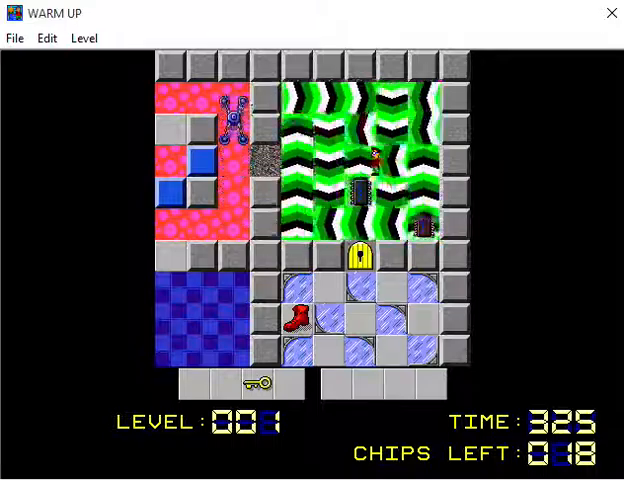
pyautogui.press('Up')
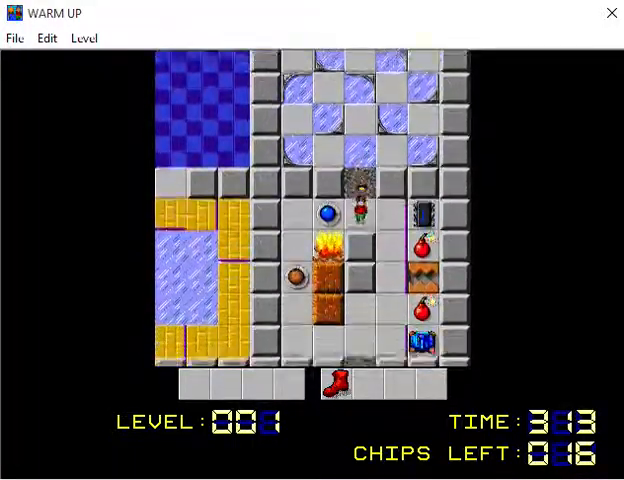
pyautogui.press('Down')
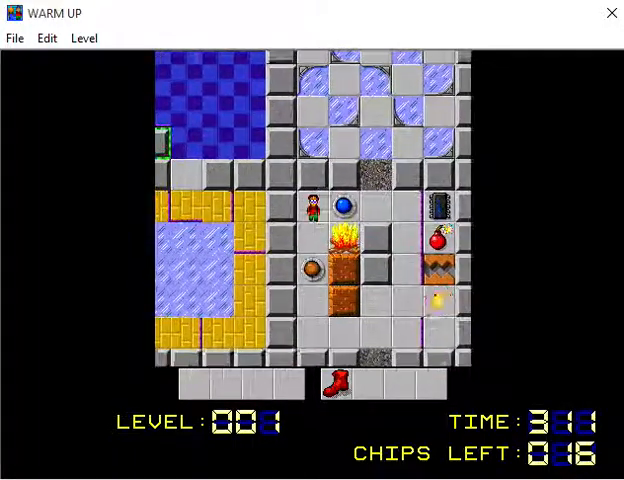
pyautogui.press('Down')
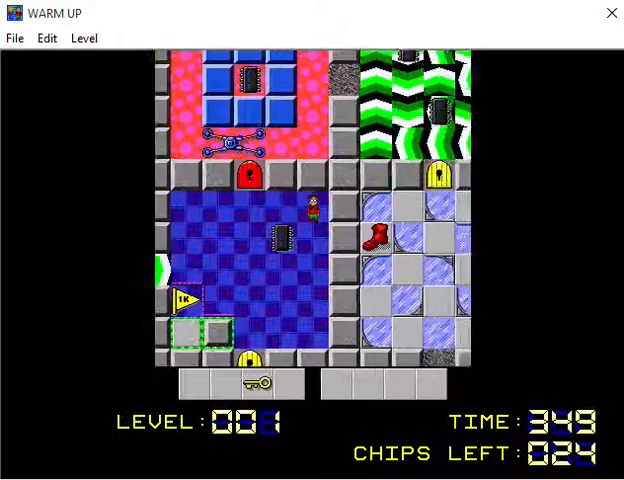
# Cross the blue floor and collect chips below until 16 remain
pyautogui.press('Up')
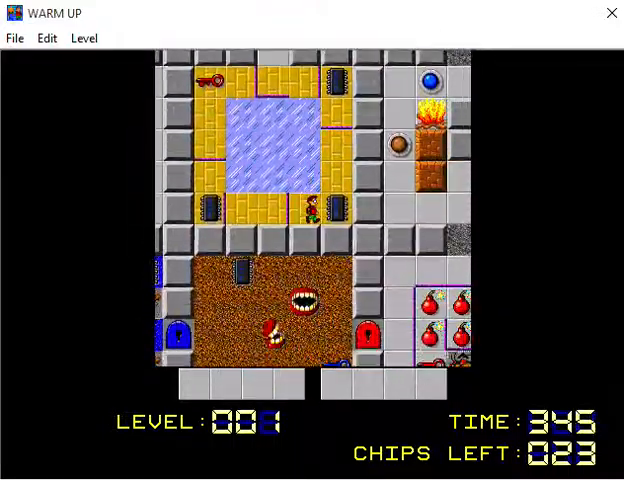
pyautogui.press('Up')
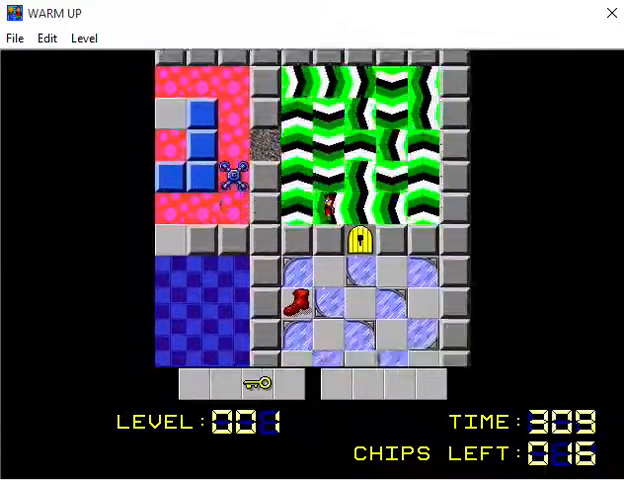
# Move Chip through the doors to grab the red key and a chip, leaving 15
pyautogui.press('Down')
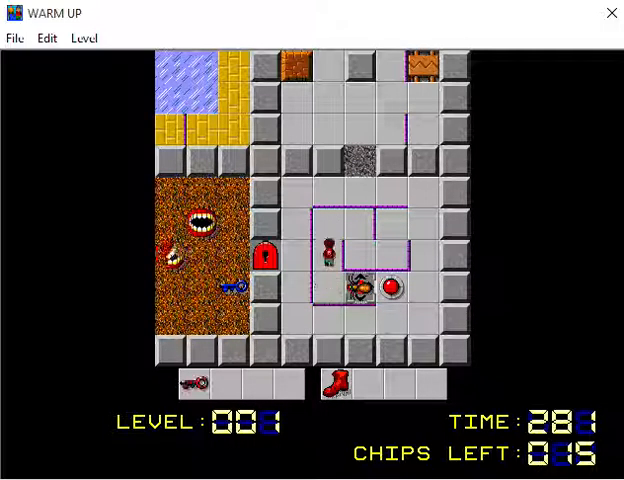
# Steer Chip around the water room collecting chips until only 2 are left
pyautogui.press('Up')
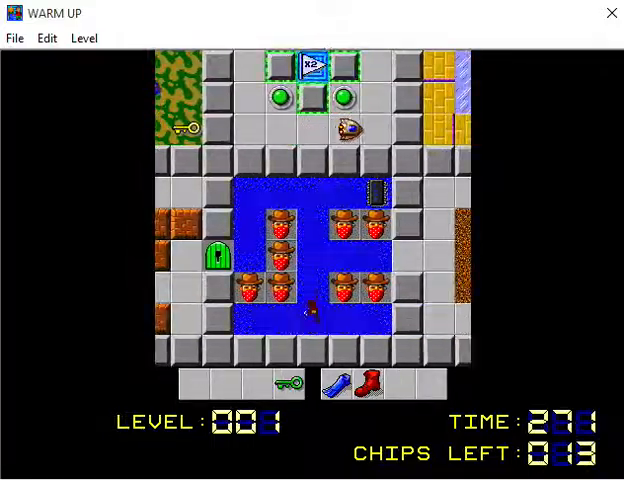
pyautogui.press('Up')
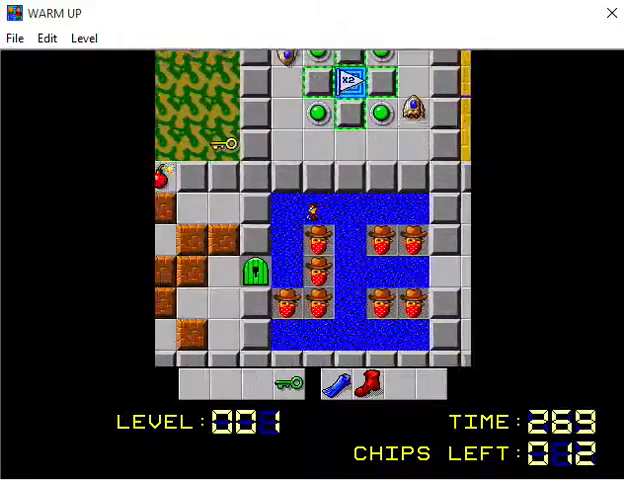
pyautogui.press('Up')
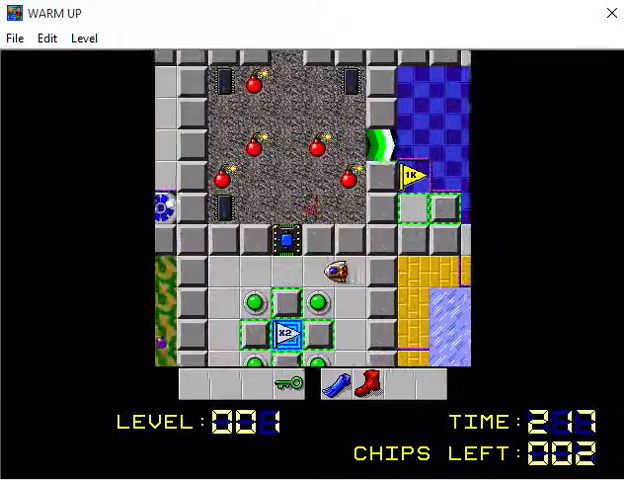
# Enter the bomb room and slip between the bombs to collect a chip, leaving 1
pyautogui.press('Up')
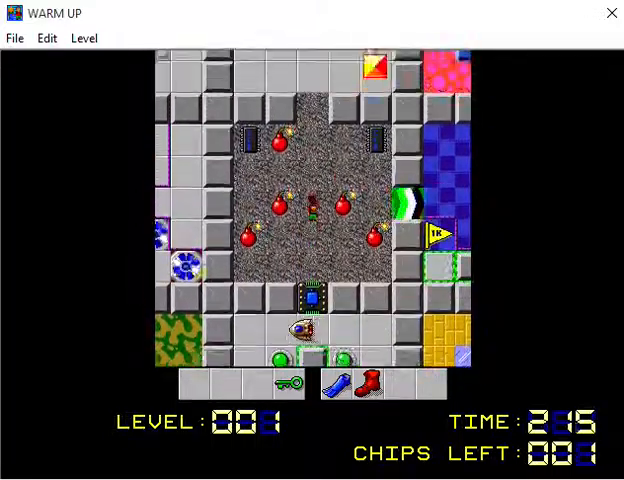
pyautogui.press('Up')
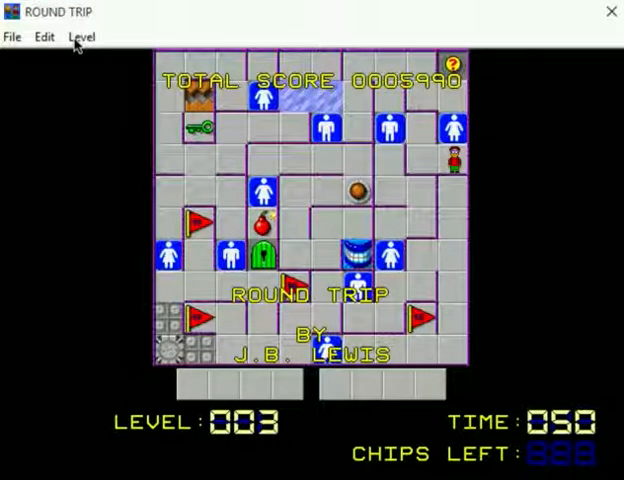
# Bring up the Level menu to restart level 3, Round Trip
pyautogui.click(80, 36)
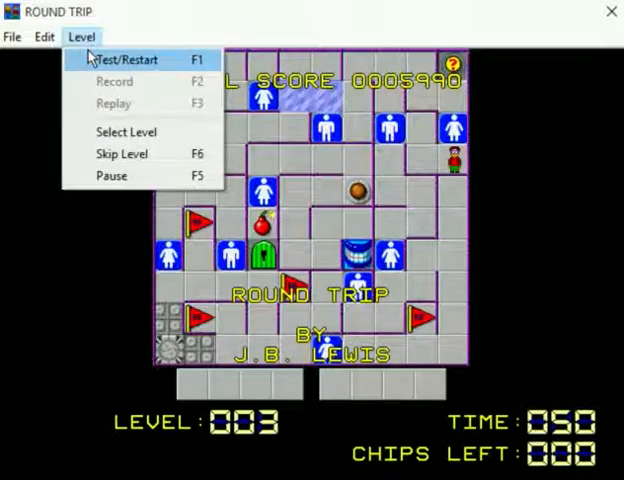
pyautogui.moveTo(84, 44)
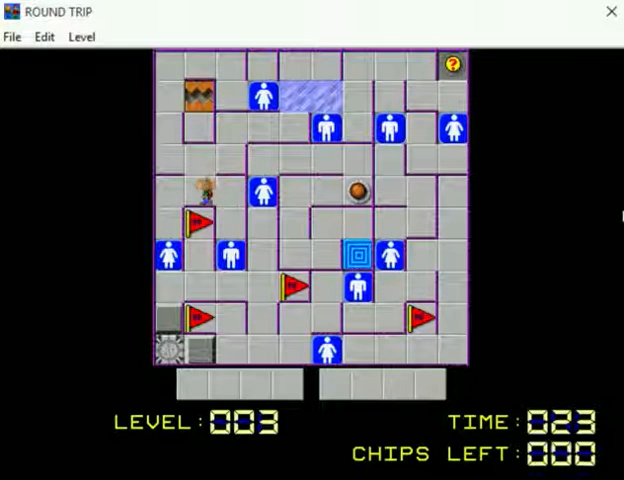
# Move Chip along the Round Trip corridor with zero chips left and 21 seconds on the clock
pyautogui.press('Up')
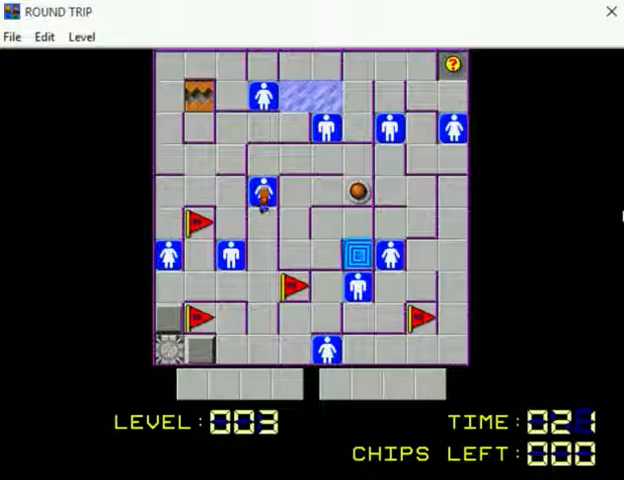
# Walk Chip up alongside the central switch machinery in level 4, Splitsville, with 8 chips left
pyautogui.press('Down')
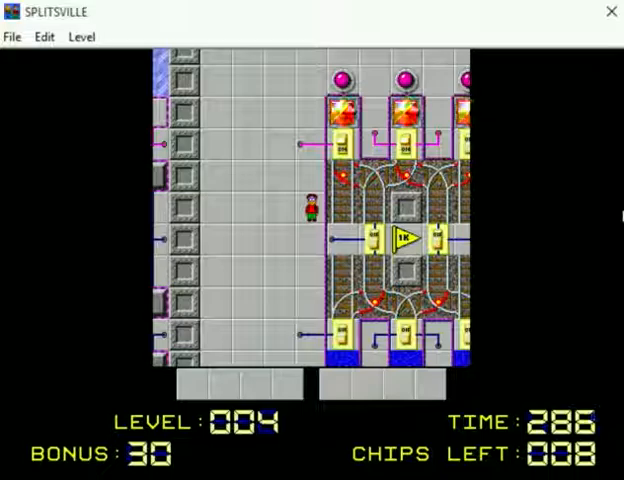
pyautogui.press('Up')
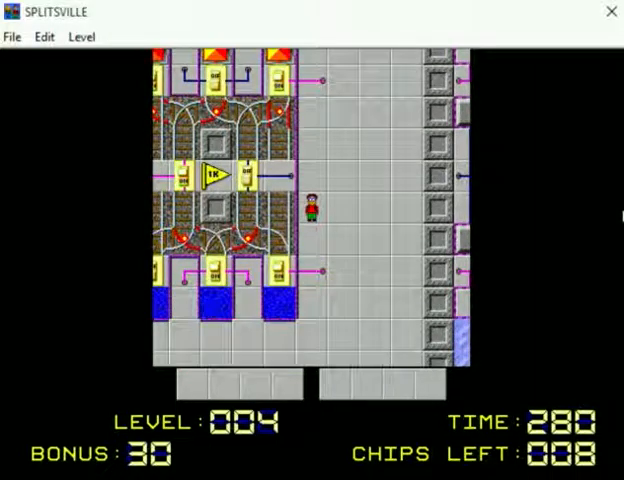
pyautogui.press('Up')
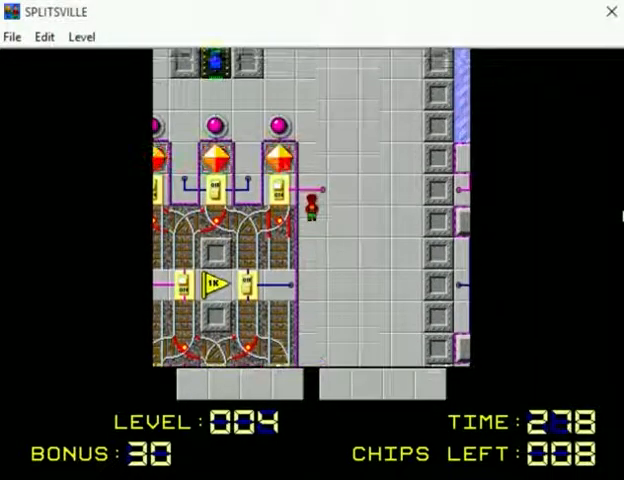
pyautogui.press('Up')
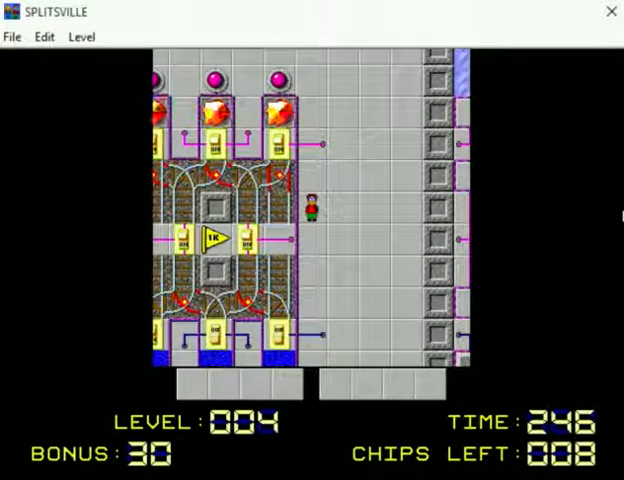
# Move Chip below the machinery until the run fails and Splitsville restarts at 349 seconds
pyautogui.press('Up')
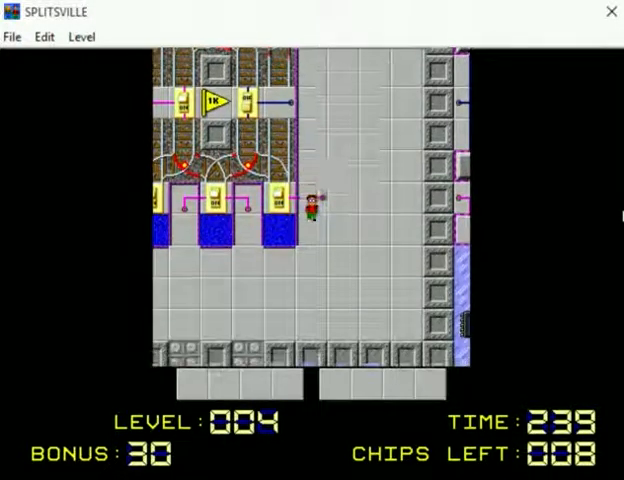
pyautogui.press('Down')
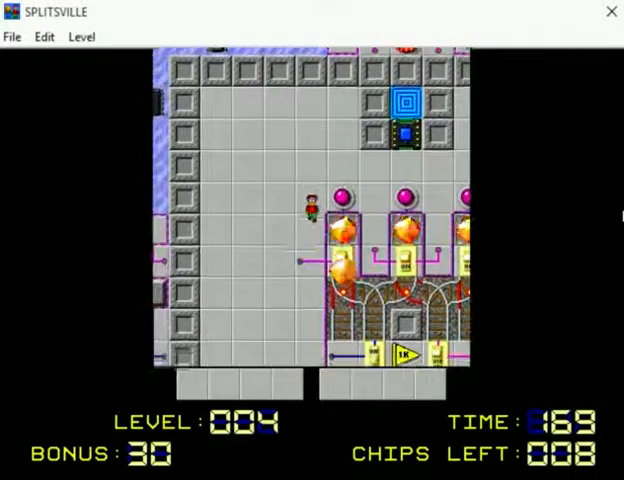
pyautogui.press('Down')
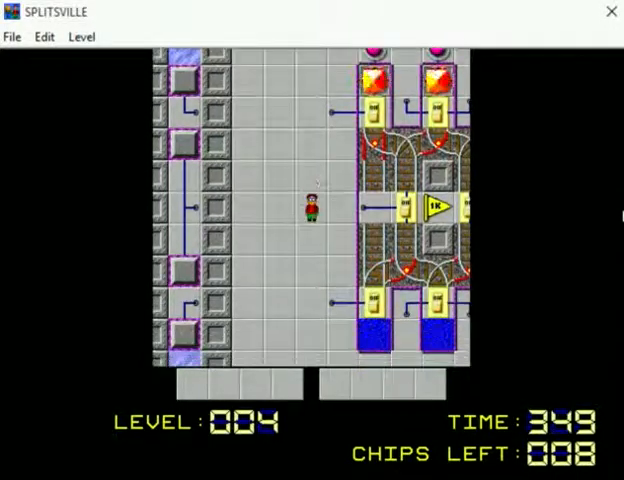
# Walk Chip from the restart down past the flag and alongside the machinery again
pyautogui.press('Right')
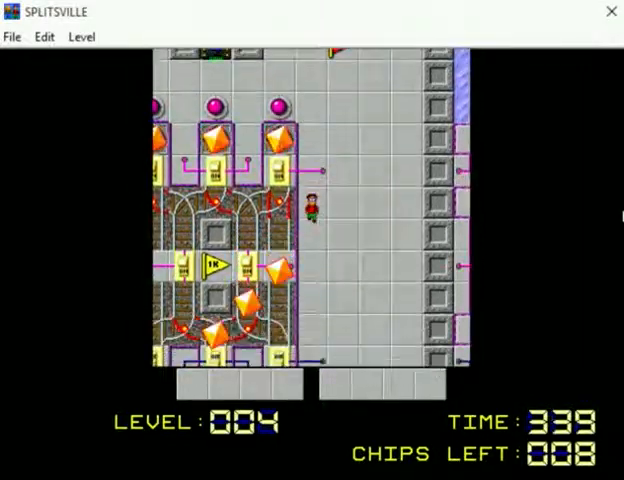
pyautogui.press('Down')
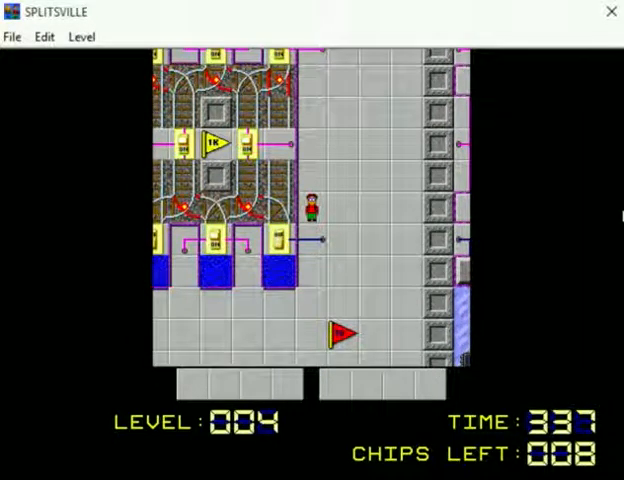
pyautogui.press('Down')
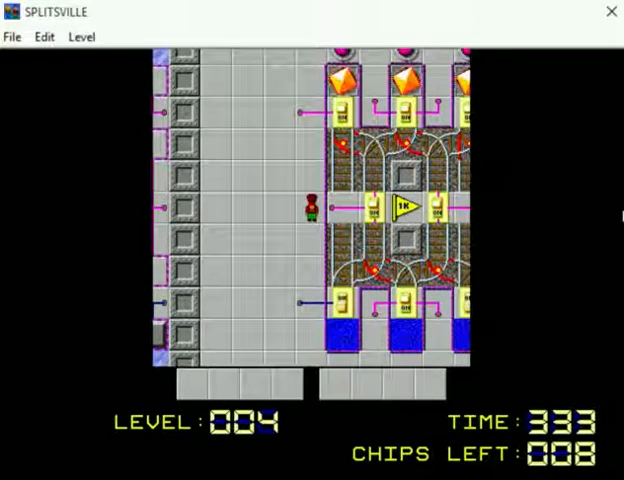
pyautogui.press('Down')
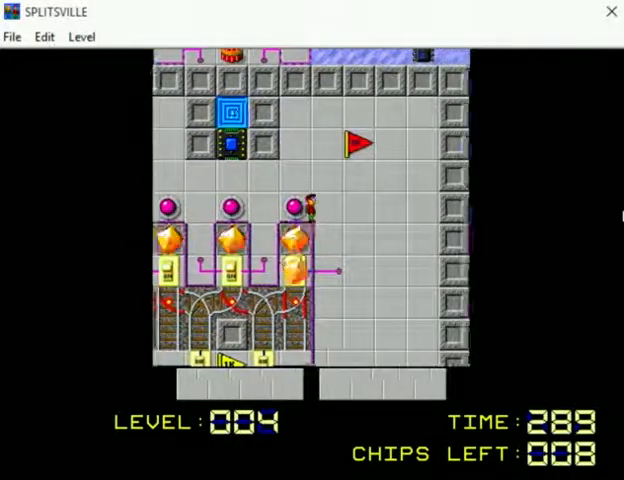
# Walk Chip across the row of pink buttons atop the machinery to the last button
pyautogui.press('Down')
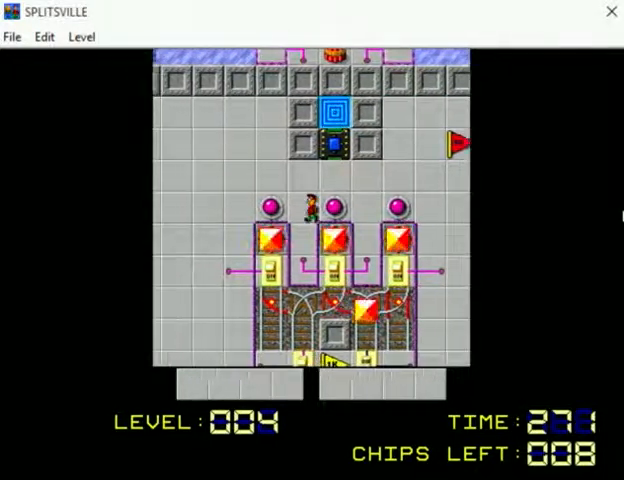
pyautogui.press('Down')
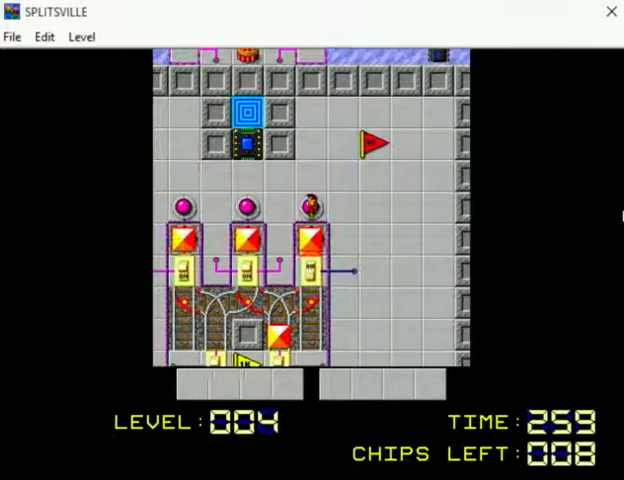
pyautogui.press('Down')
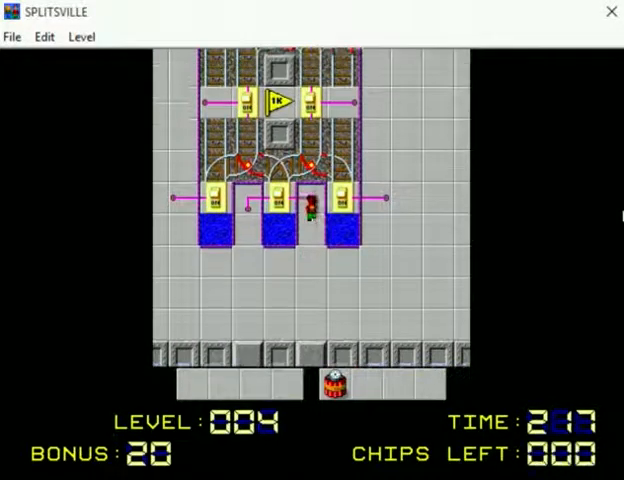
# Move Chip to the Splitsville exit with 000 chips left, advancing to level 5, Pandemic
pyautogui.press('Down')
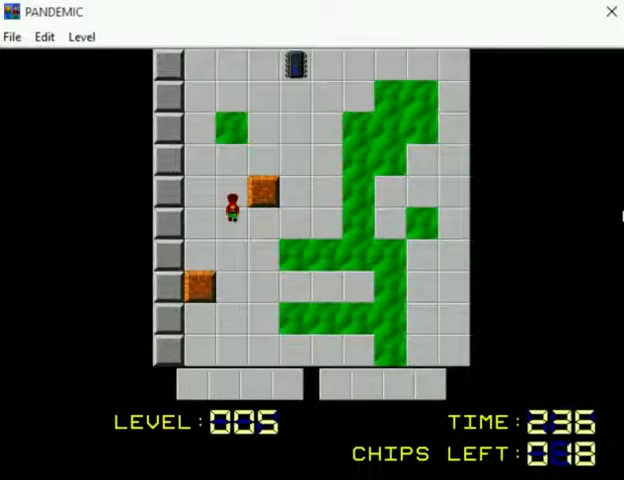
# Walk Chip upward across Pandemic's floor collecting chips until 13 remain
pyautogui.press('Up')
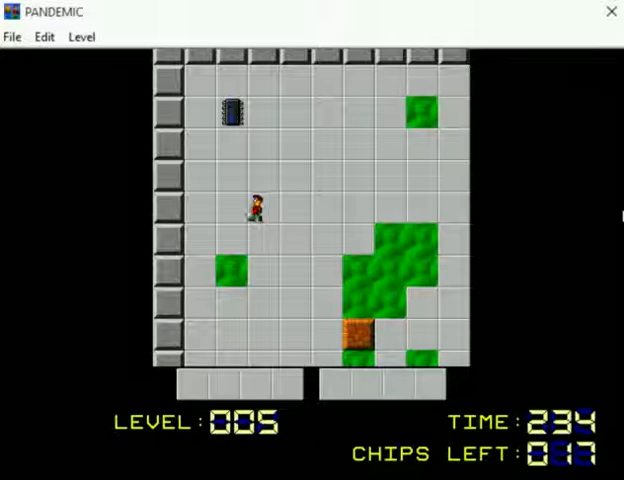
pyautogui.press('Up')
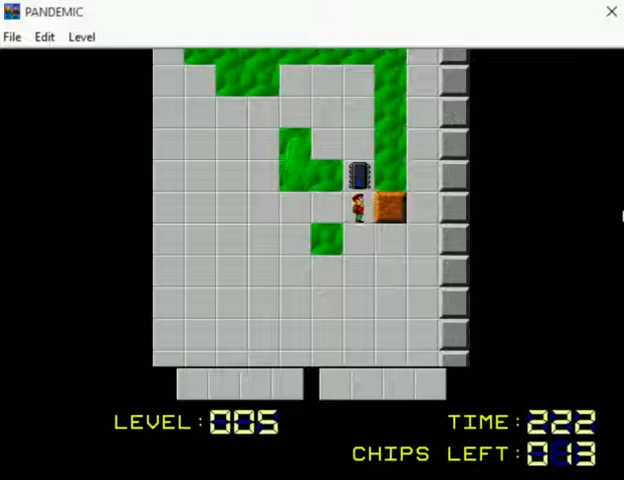
pyautogui.press('Up')
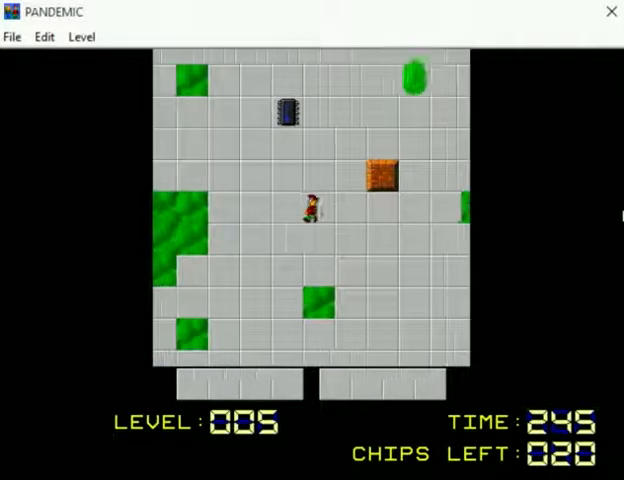
# Move Chip upward in the restarted Pandemic, collecting chips down to 15 left
pyautogui.press('Up')
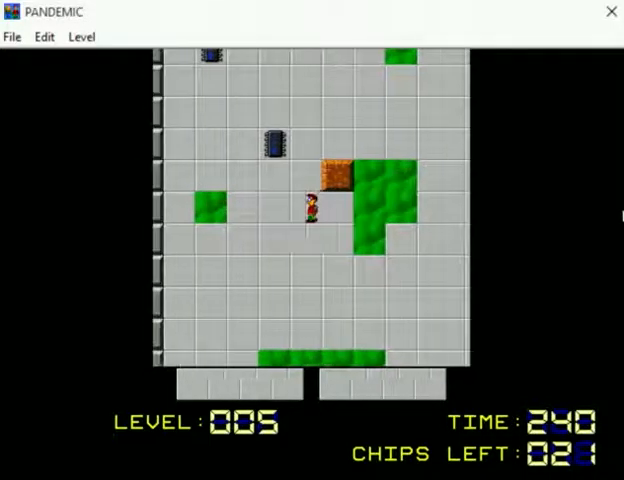
pyautogui.press('Up')
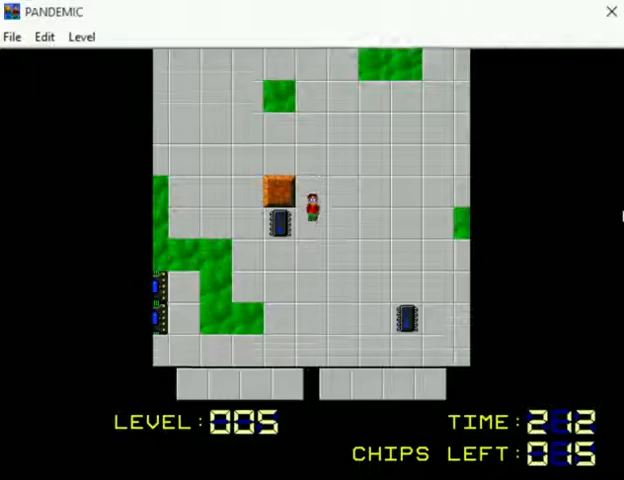
# Steer Chip past the blocks through the green area, collecting chips until about 10 remain
pyautogui.press('Up')
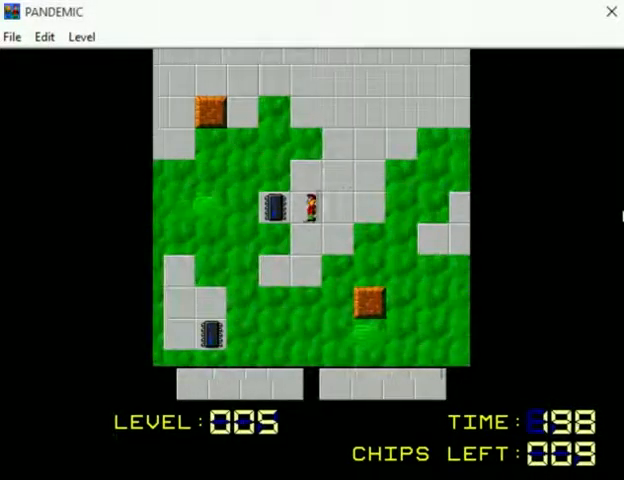
pyautogui.press('Up')
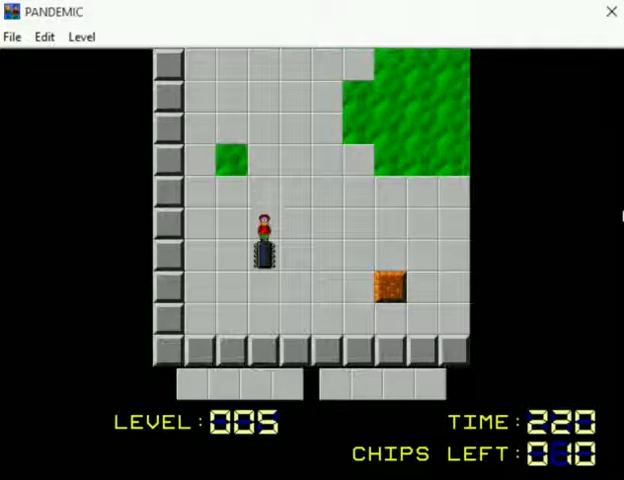
# Collect Pandemic's chips down to 4 left on a new attempt before the level starts over
pyautogui.press('Down')
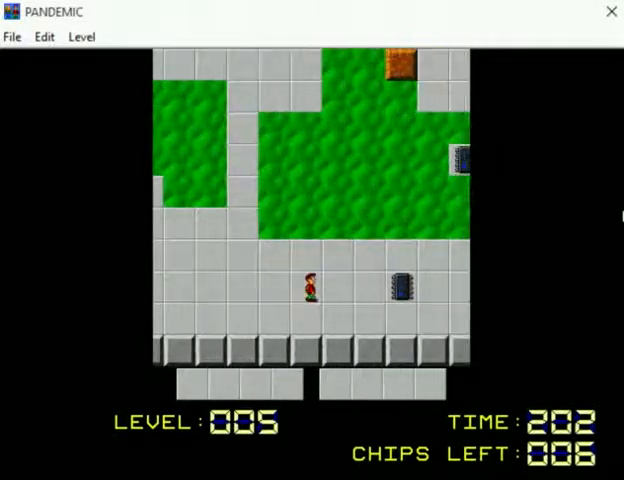
pyautogui.press('Up')
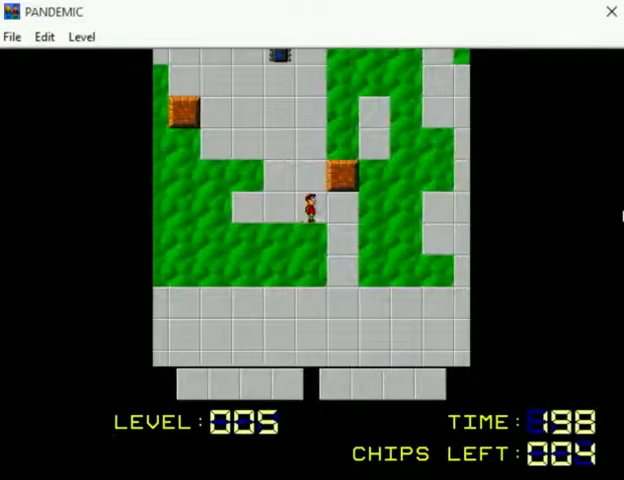
pyautogui.press('Up')
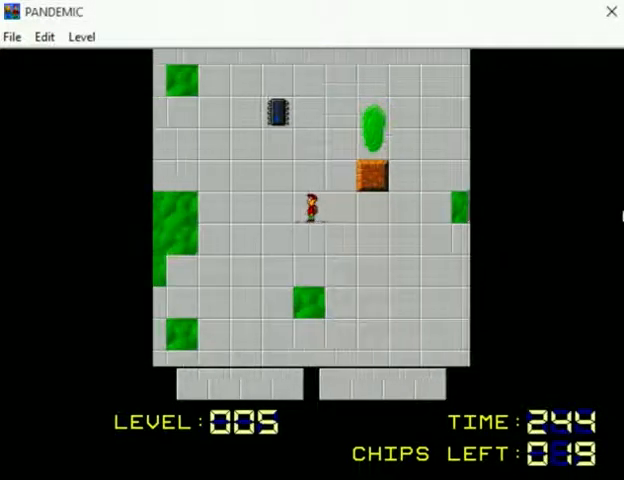
# Work Pandemic down to 9 chips left, then begin moving in the restarted level showing 21 chips
pyautogui.press('Up')
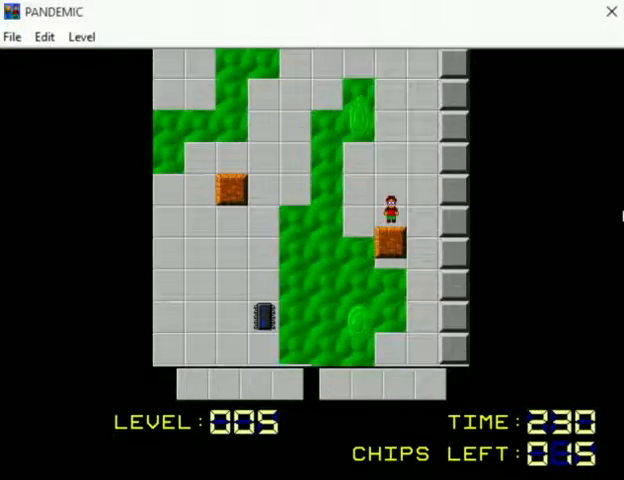
pyautogui.press('Left')
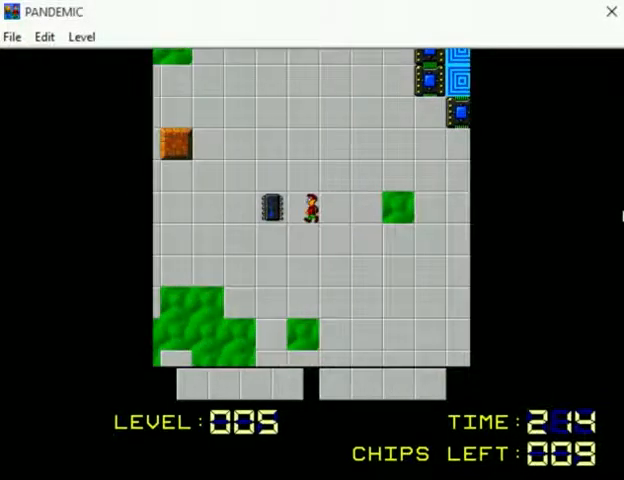
pyautogui.press('Up')
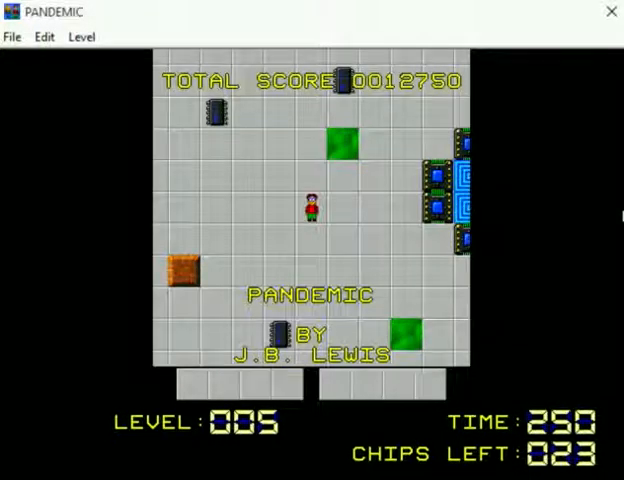
pyautogui.press('Up')
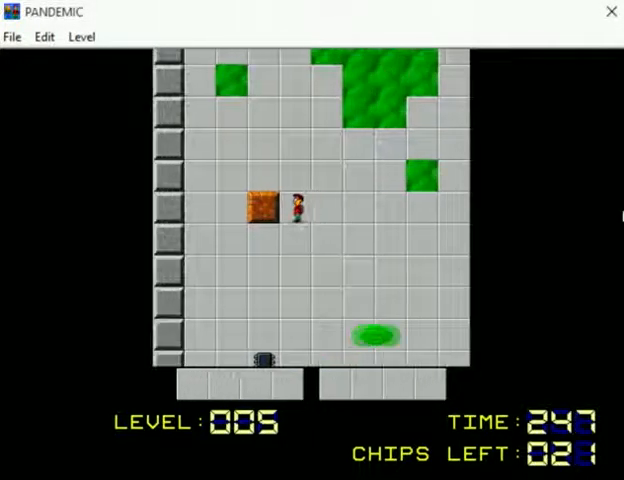
# Steer Chip past the blocks collecting chips until the counter reads 003
pyautogui.press('Up')
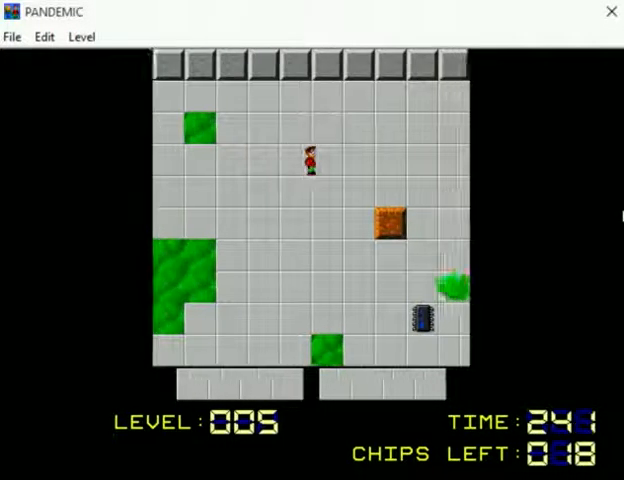
pyautogui.press('Down')
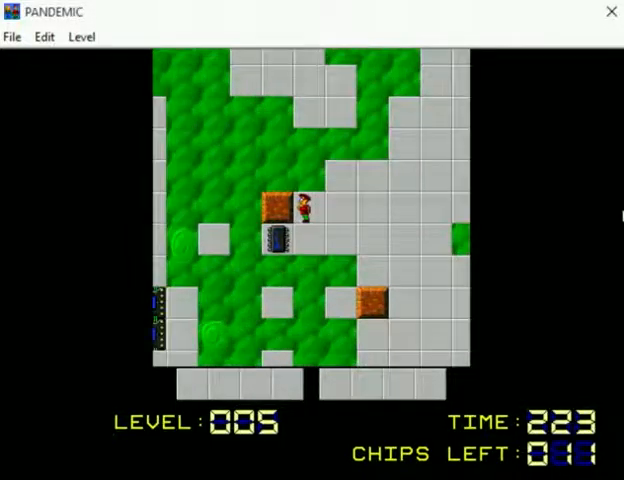
pyautogui.press('Up')
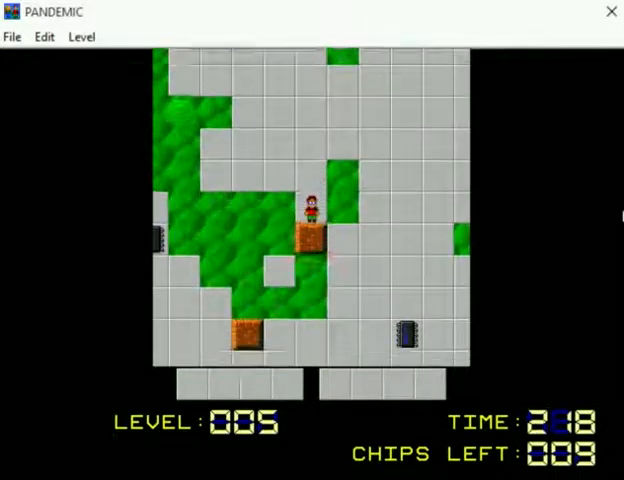
pyautogui.press('Down')
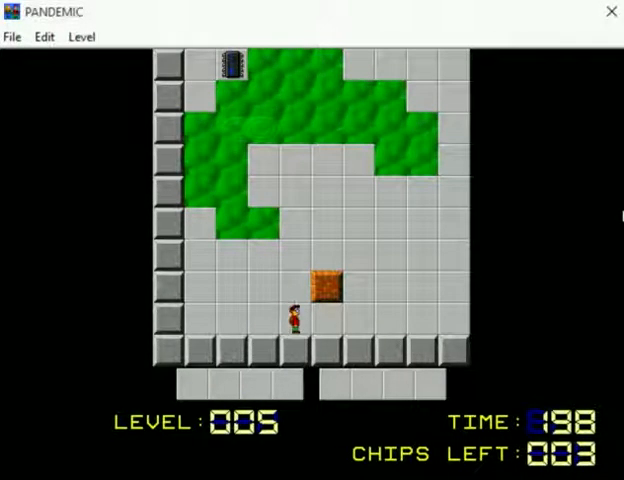
# Guide Chip through the restarted Pandemic level until 11 chips are left
pyautogui.press('Up')
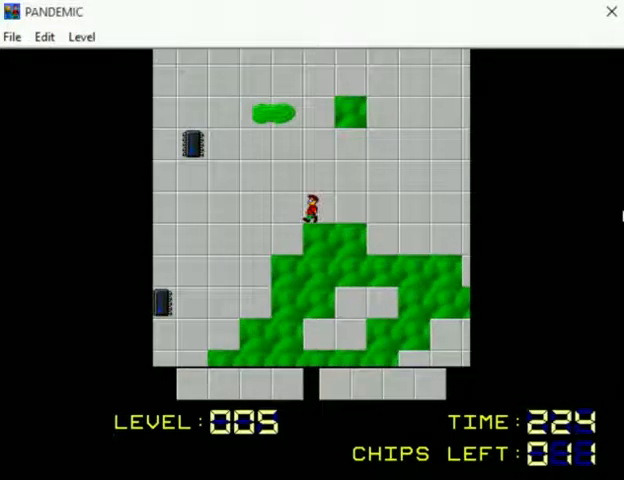
# Grab chips down to 007, then collect three more after the restart leaves 18
pyautogui.press('Up')
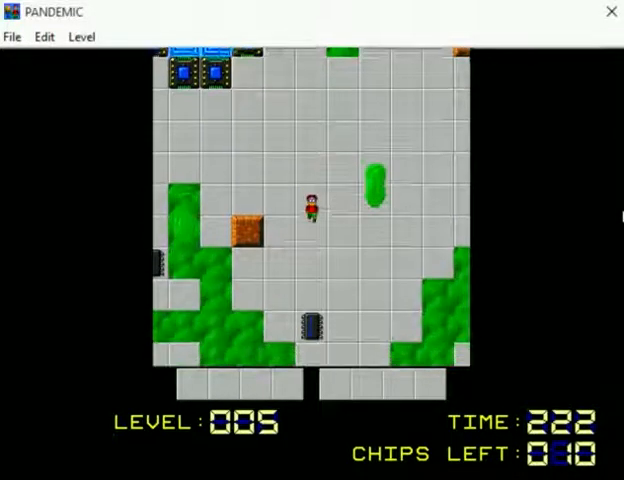
pyautogui.press('Down')
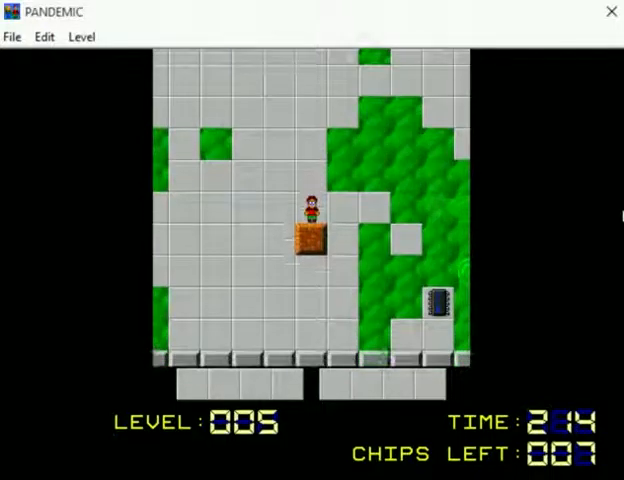
pyautogui.press('Down')
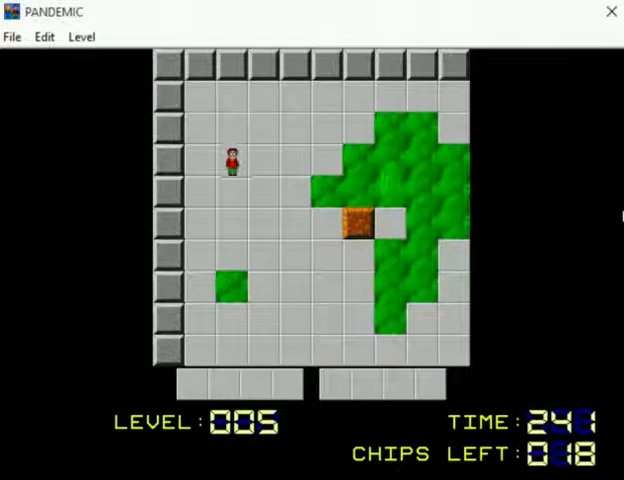
# Walk Chip through the grassy area of the fresh Pandemic level picking up chips
pyautogui.press('Down')
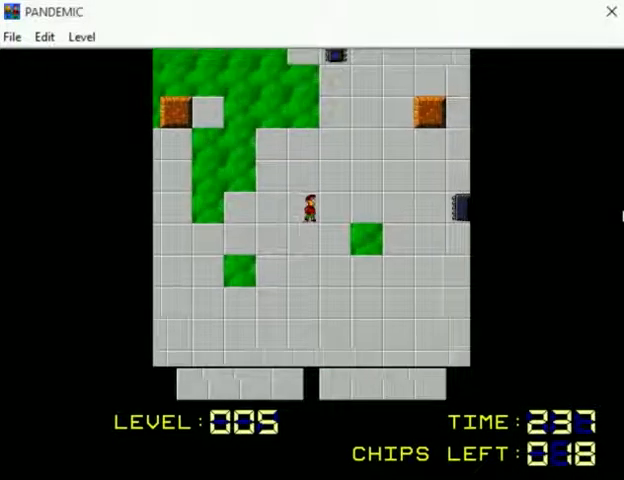
pyautogui.press('Up')
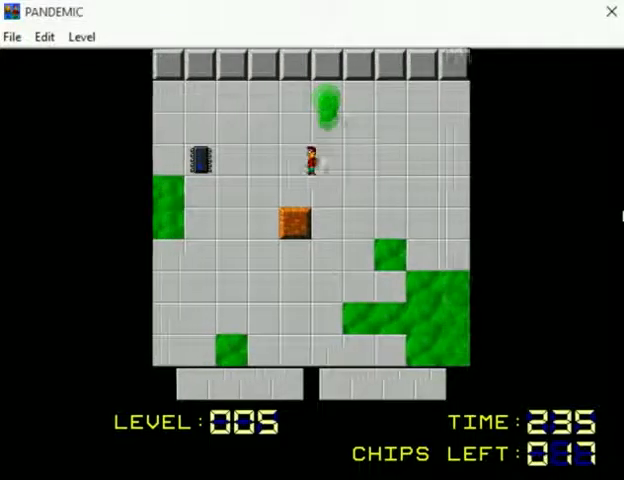
pyautogui.press('Down')
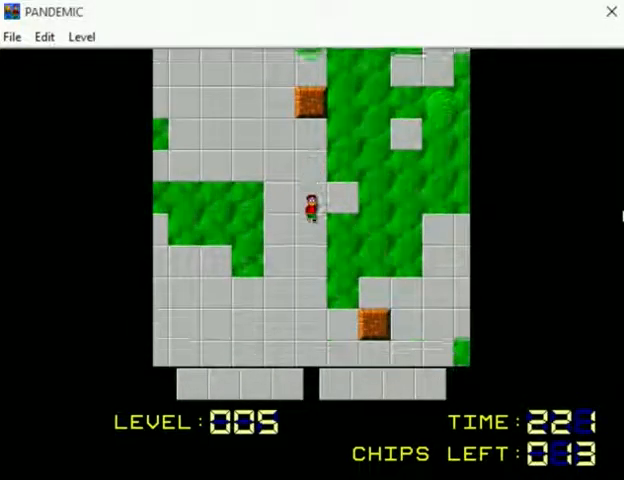
pyautogui.press('Up')
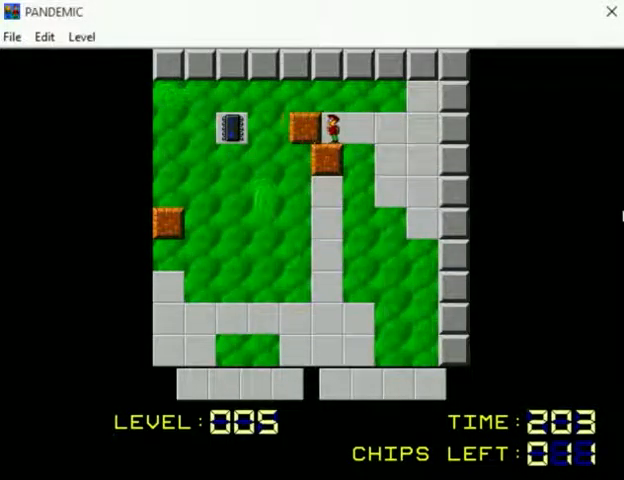
# Push the movable blocks aside and collect chips until Chips Left reads 005
pyautogui.press('Down')
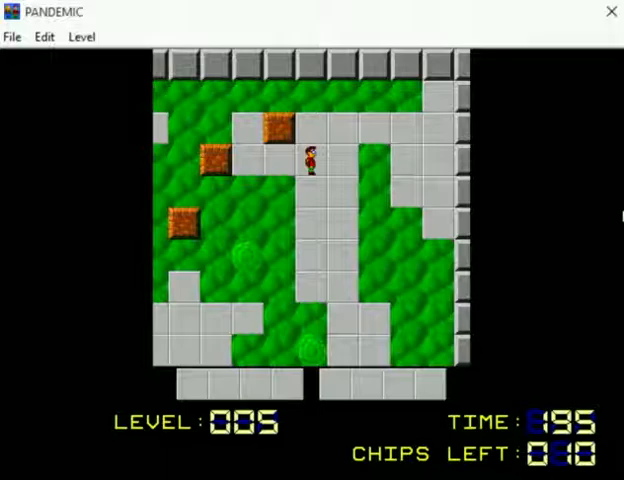
pyautogui.press('Up')
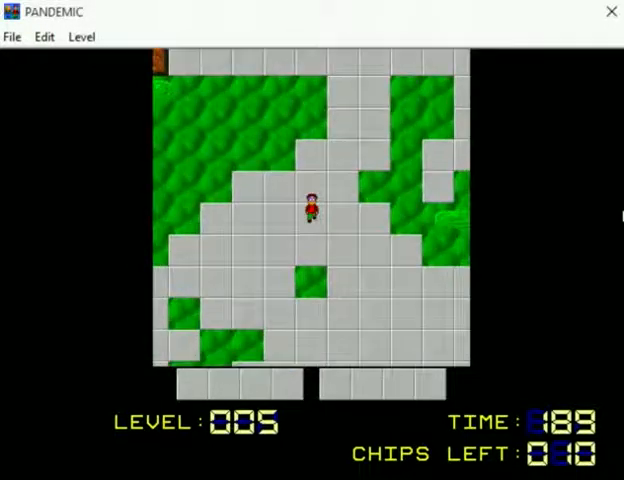
pyautogui.press('Down')
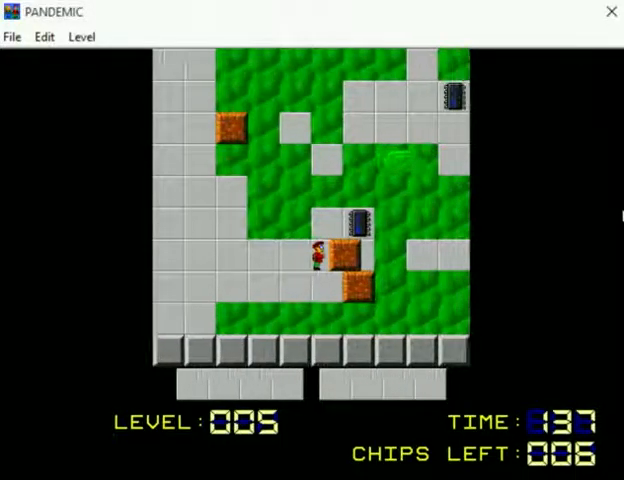
pyautogui.press('Up')
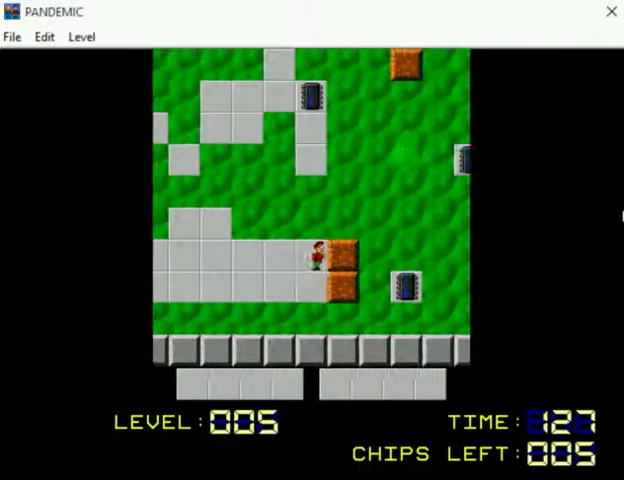
# Push the last block aside and collect the final chips so Chips Left reaches 000
pyautogui.press('Right')
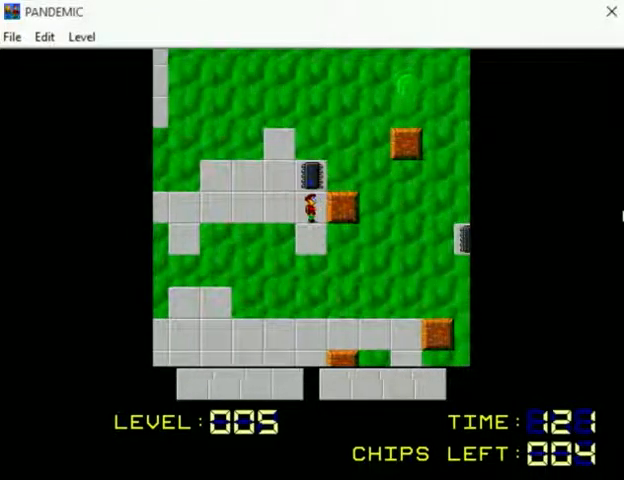
pyautogui.press('Up')
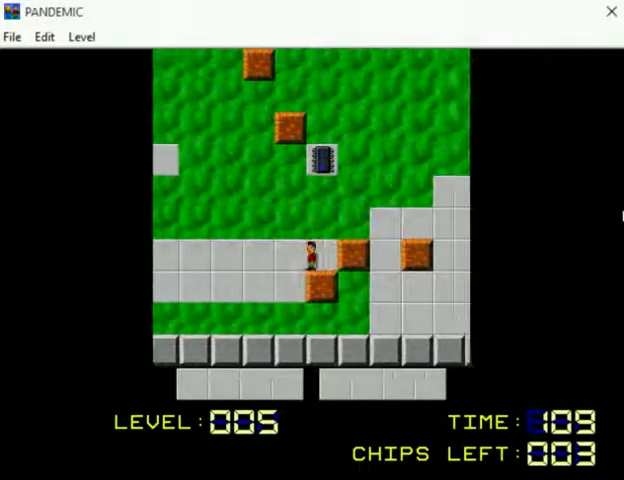
pyautogui.press('Up')
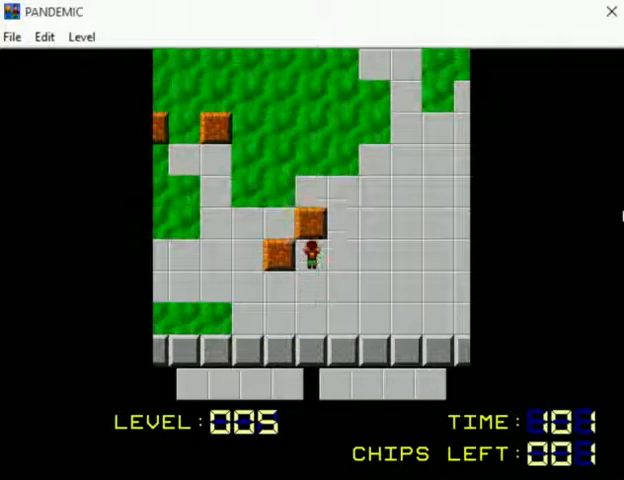
pyautogui.press('Up')
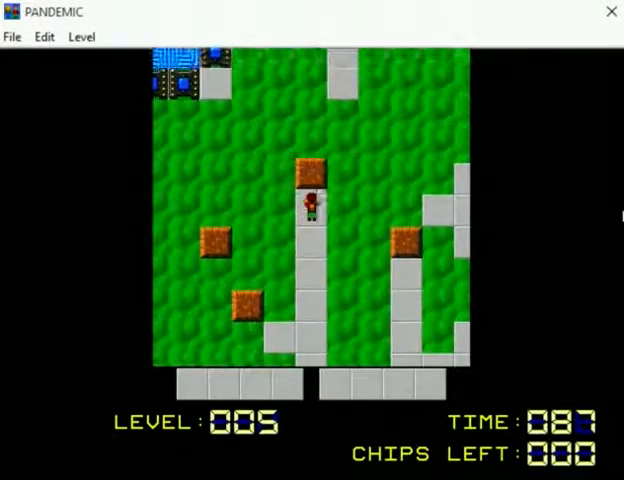
# Push the brown blocks out of the way and reach Pandemic's exit, loading level 7 Train of Thought
pyautogui.press('Up')
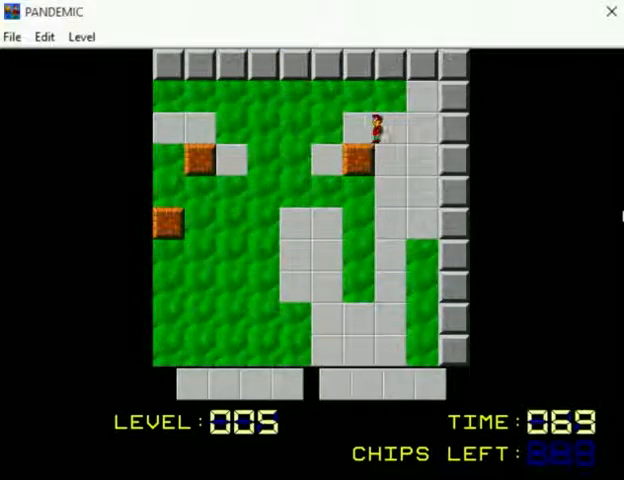
pyautogui.press('Down')
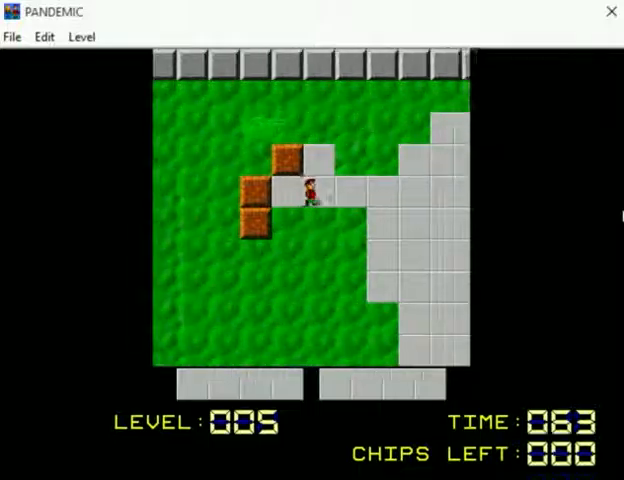
pyautogui.press('Up')
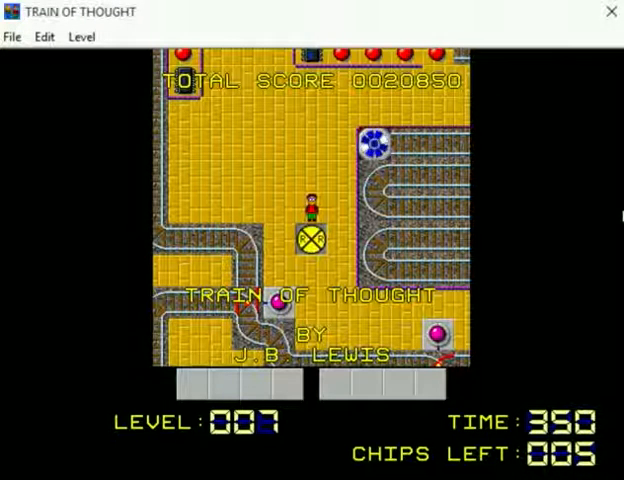
# Use Level > Select Level to load level 6, Sokobomb
pyautogui.click(80, 36)
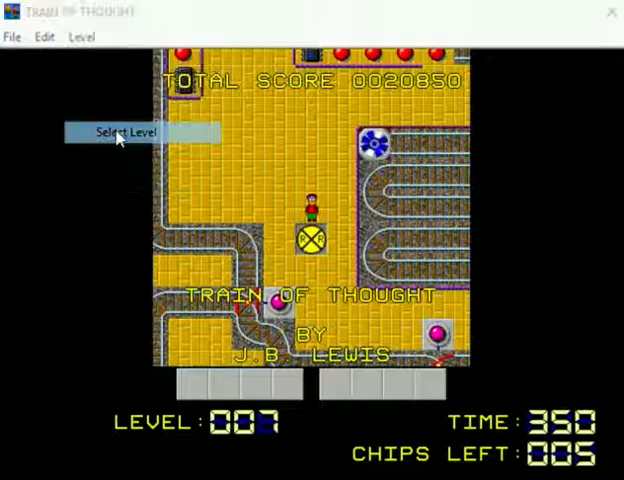
pyautogui.click(124, 132)
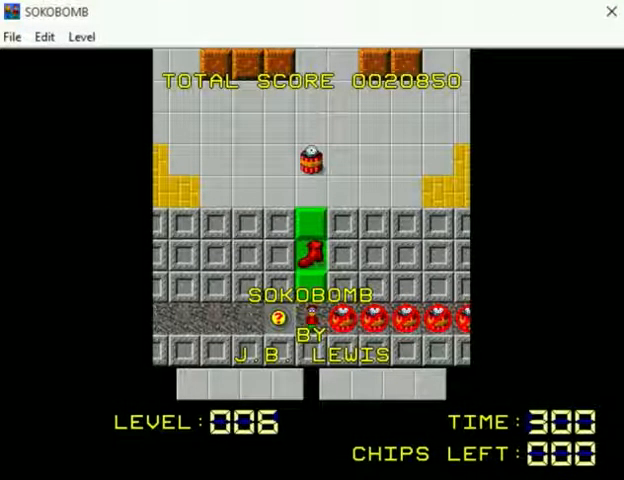